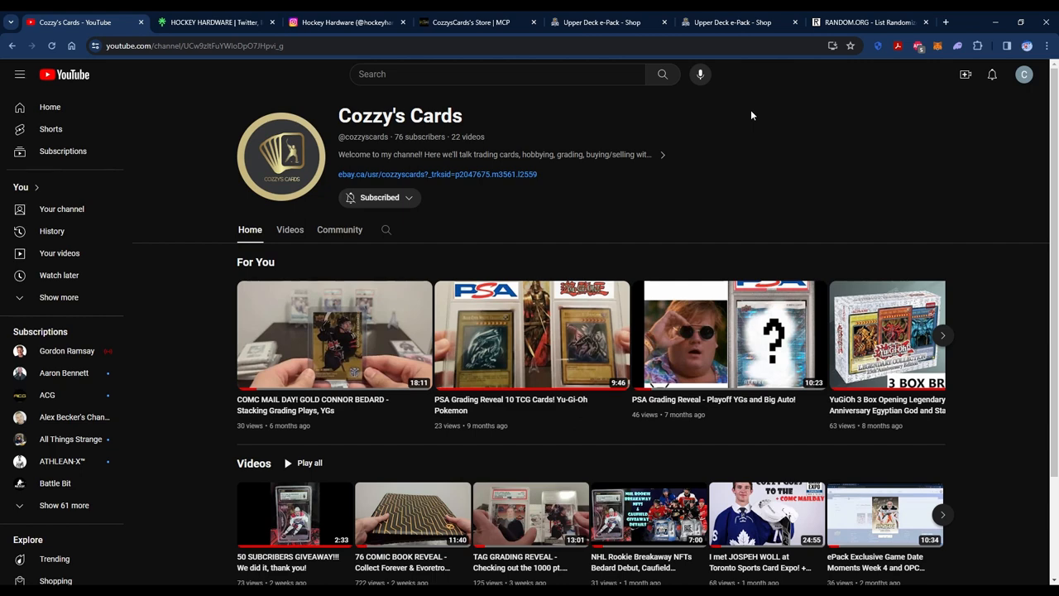
# Switch from the Cozzy's Cards YouTube channel to the Hockey Hardware Linktree tab.
pyautogui.click(215, 23)
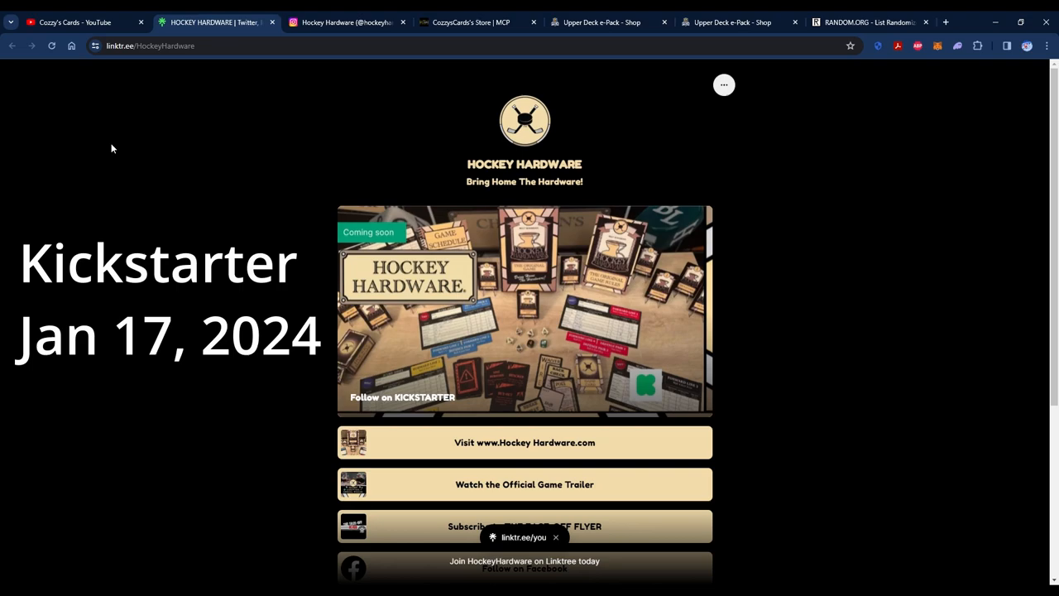
# Switch to the hockeyhardware Instagram profile tab.
pyautogui.click(346, 23)
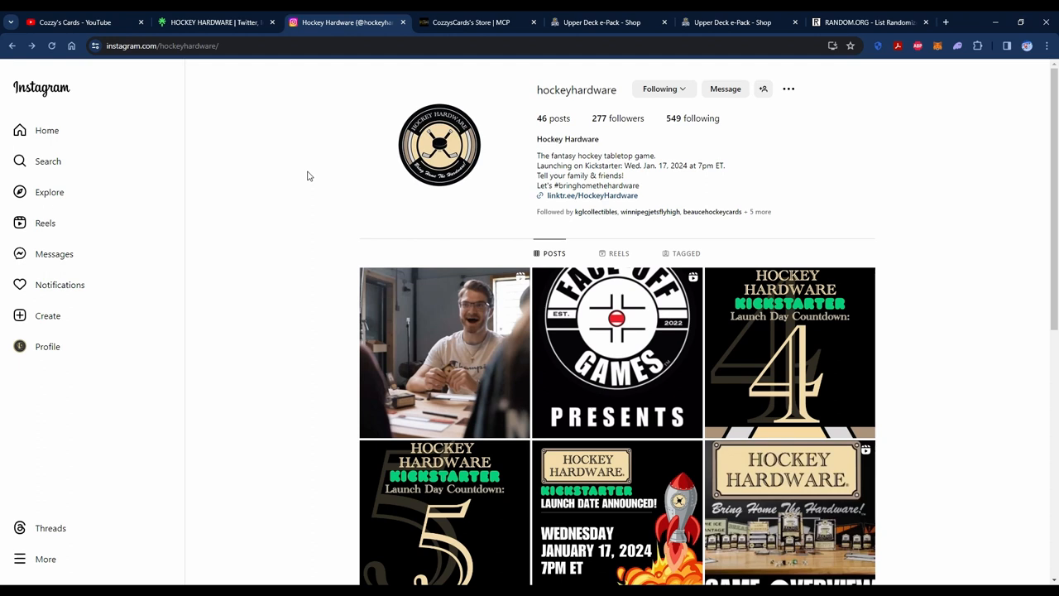
# Switch to the CozzysCards MyCardPost store and browse its 46 listed cards.
pyautogui.click(467, 24)
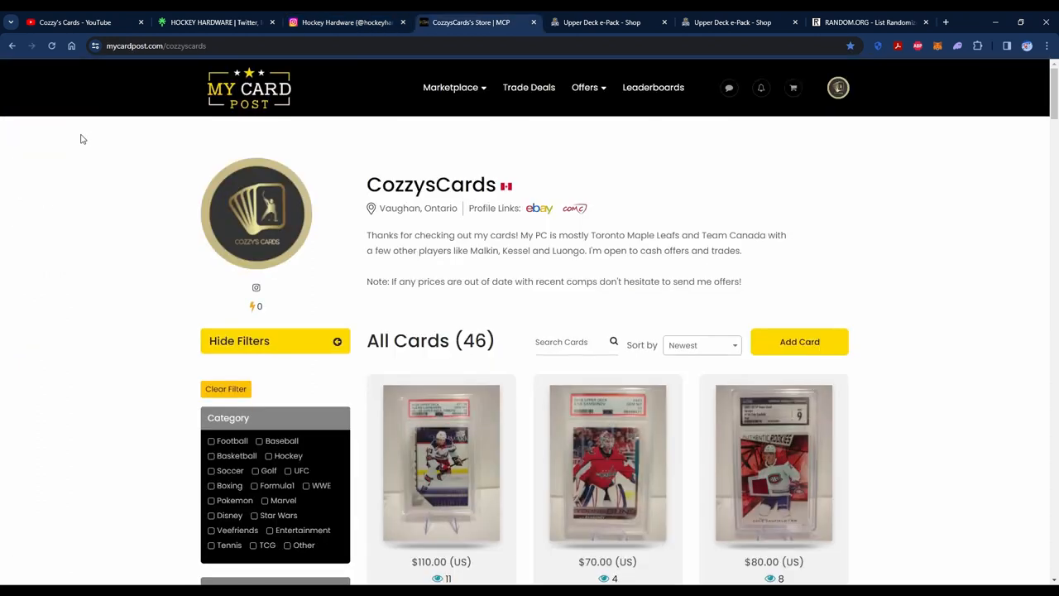
pyautogui.moveTo(14, 197)
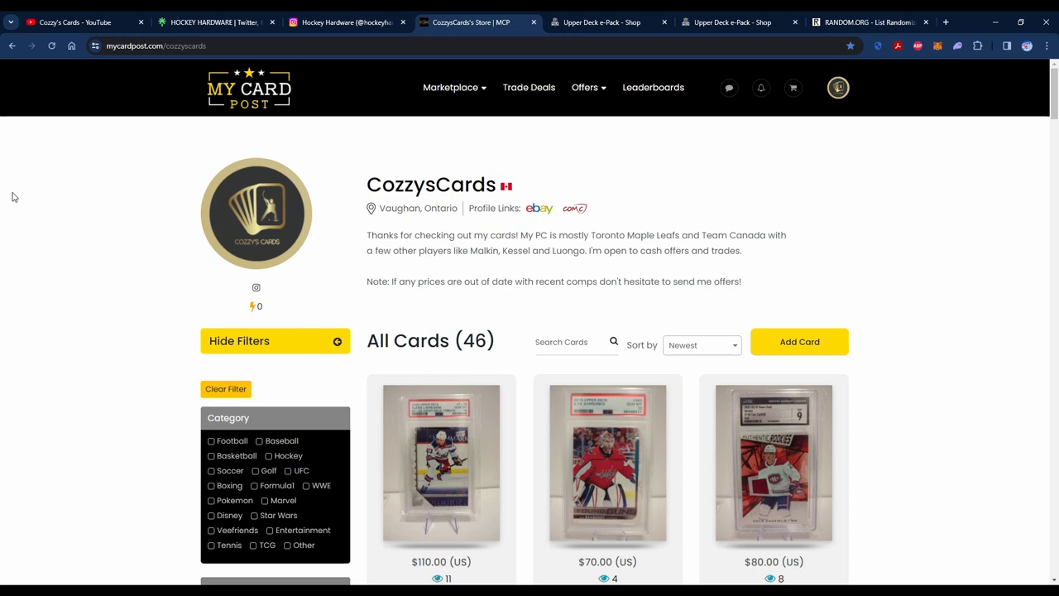
pyautogui.scroll(-3)
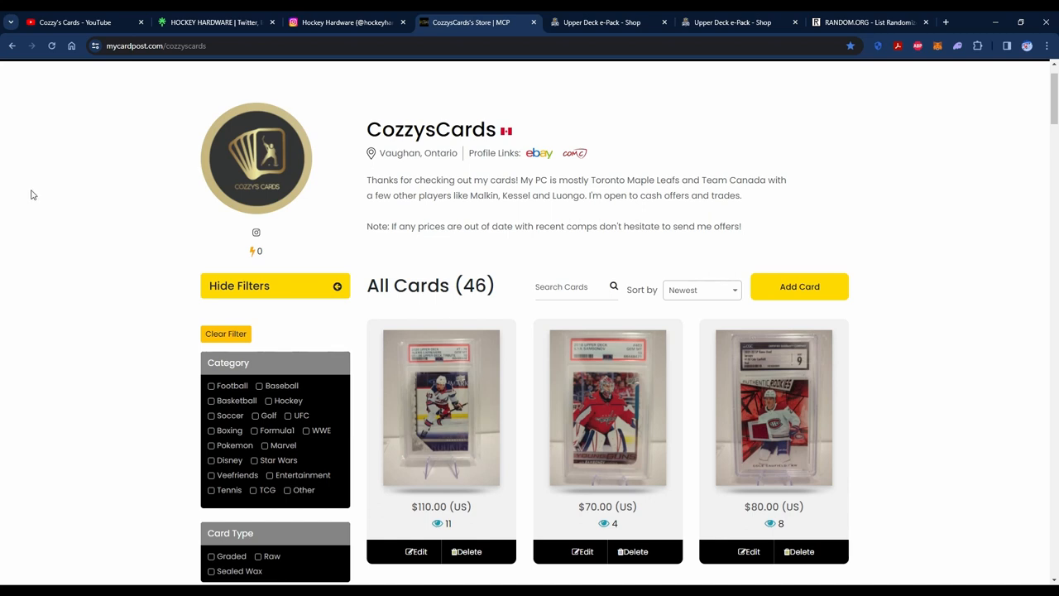
pyautogui.scroll(-3)
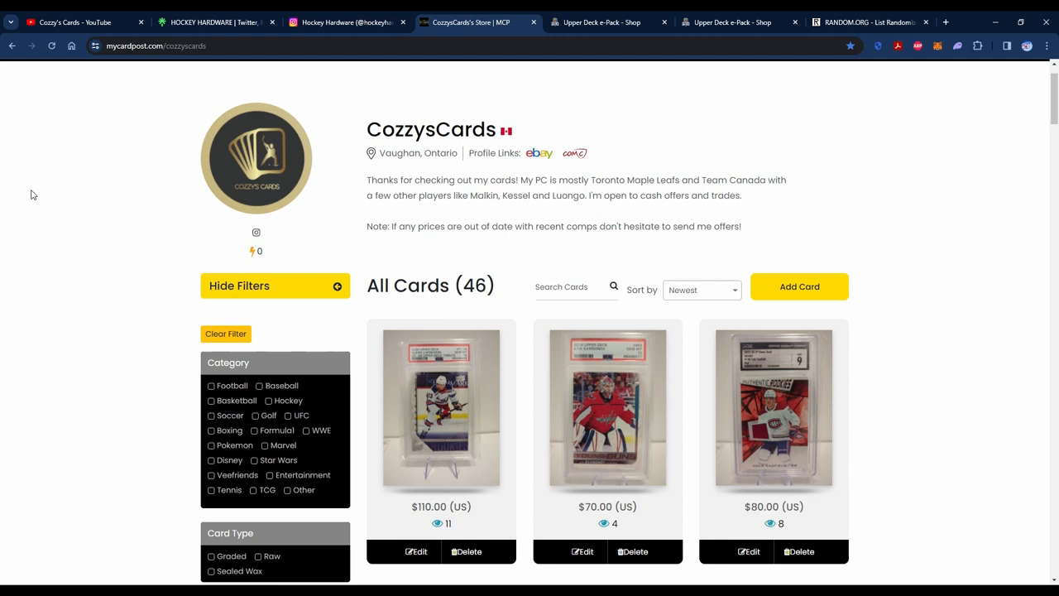
pyautogui.scroll(3)
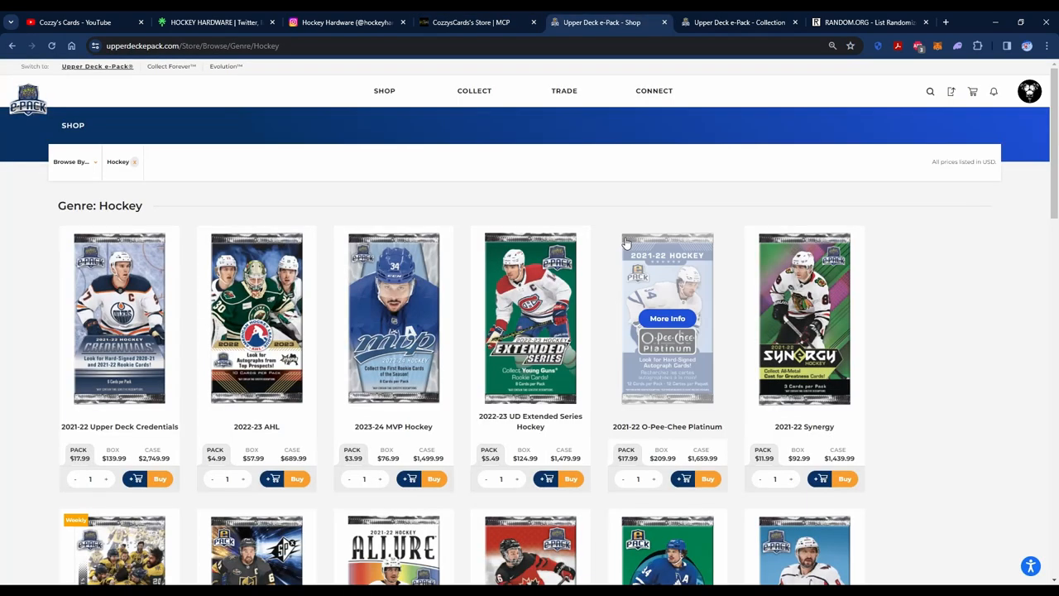
pyautogui.moveTo(593, 168)
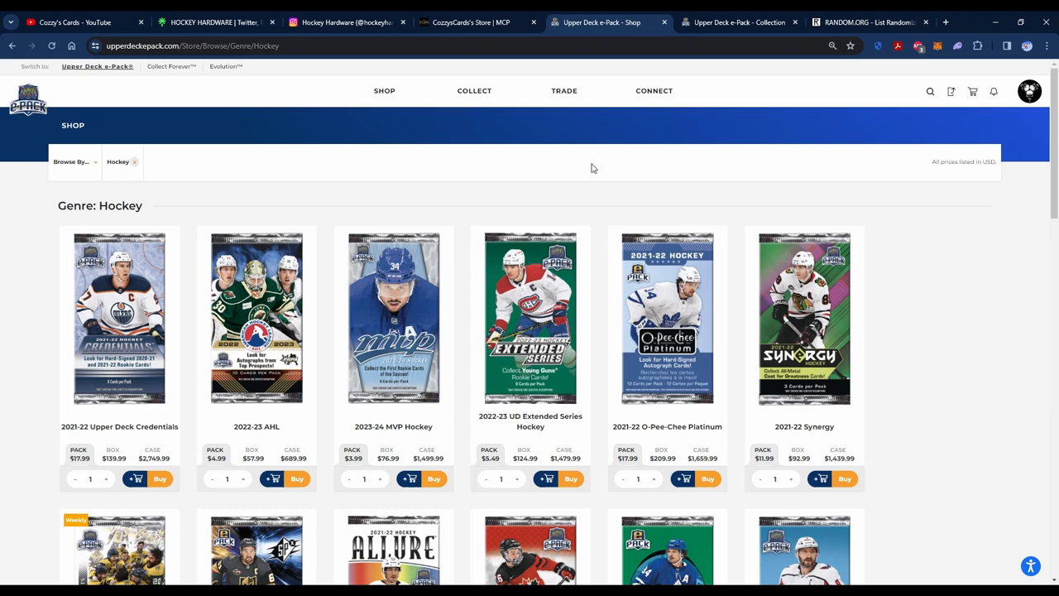
pyautogui.moveTo(934, 394)
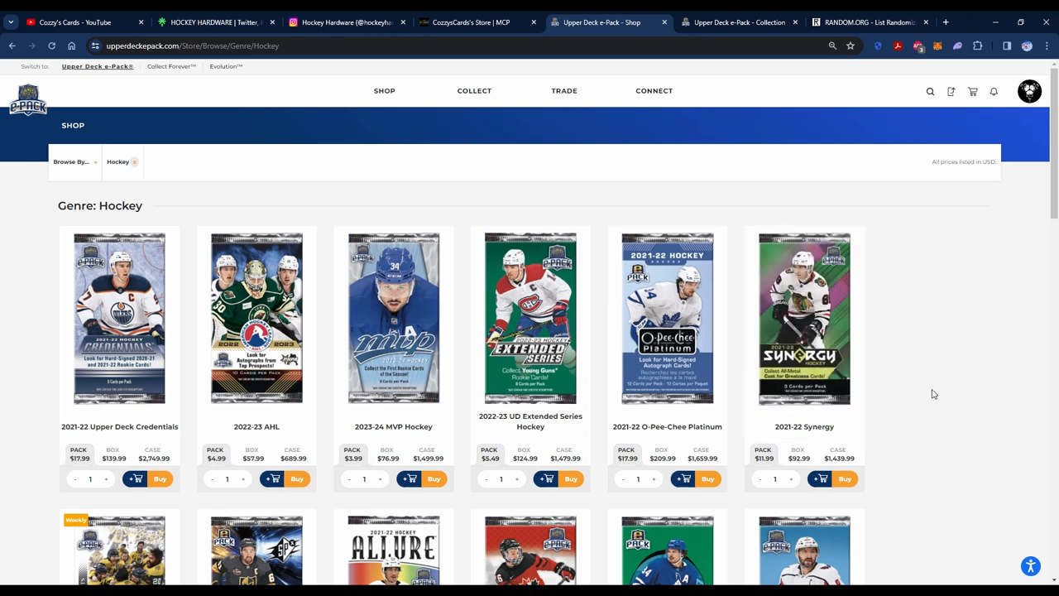
pyautogui.scroll(-3)
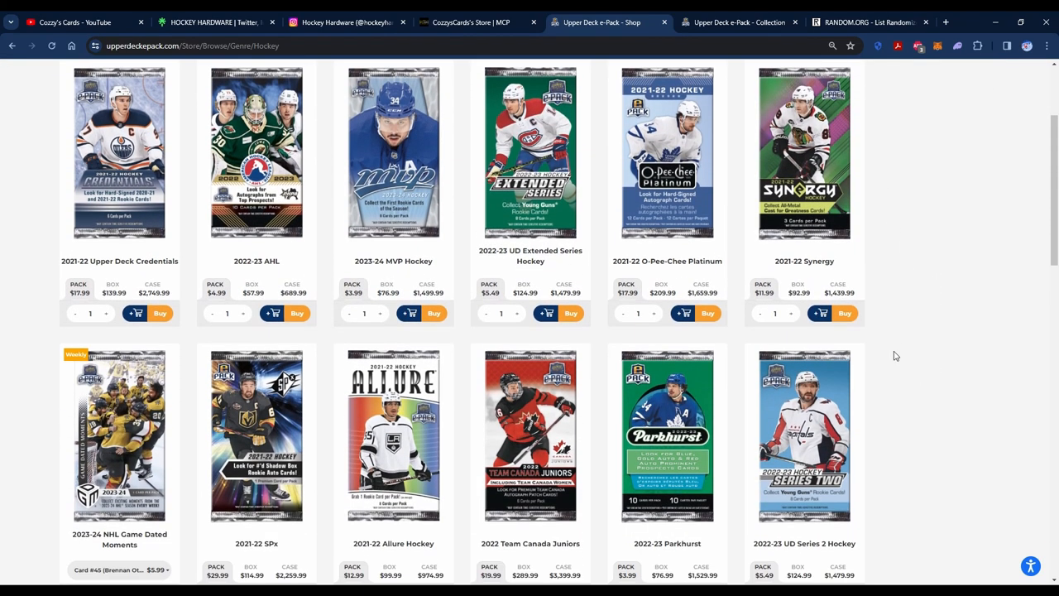
pyautogui.scroll(3)
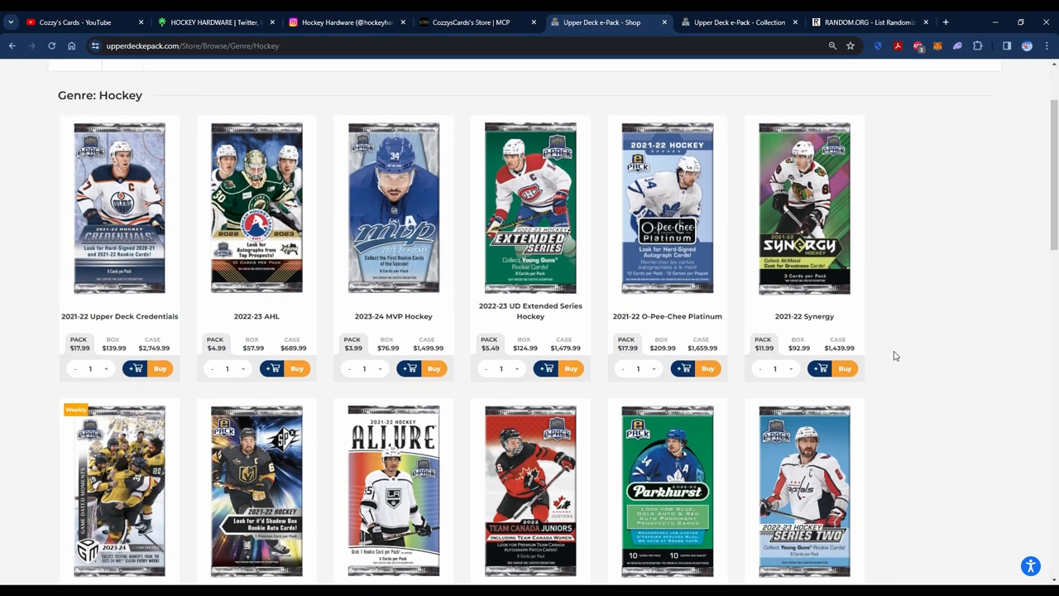
pyautogui.moveTo(940, 311)
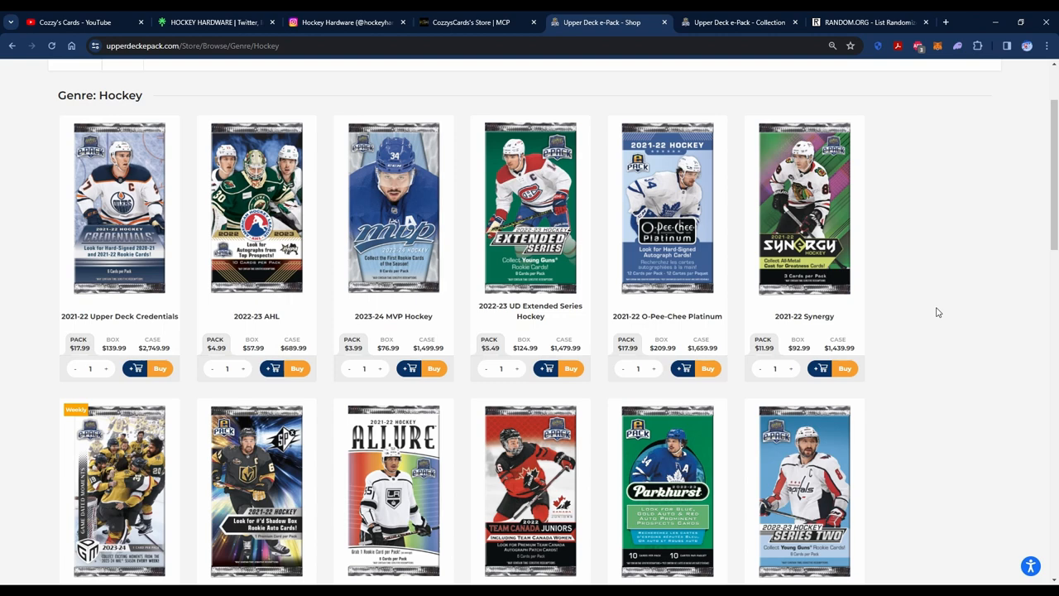
pyautogui.scroll(-3)
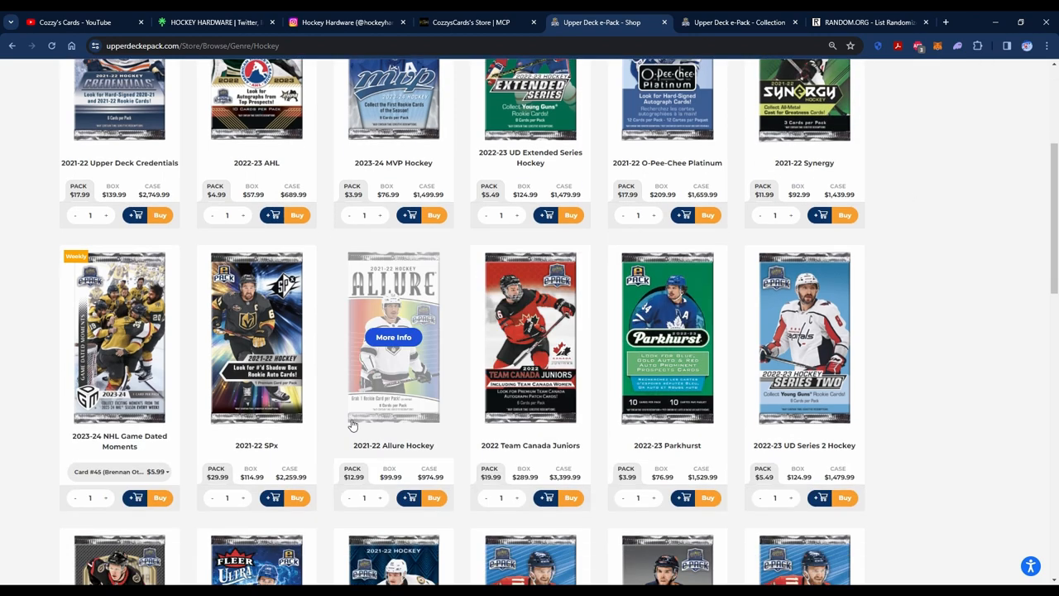
pyautogui.click(736, 23)
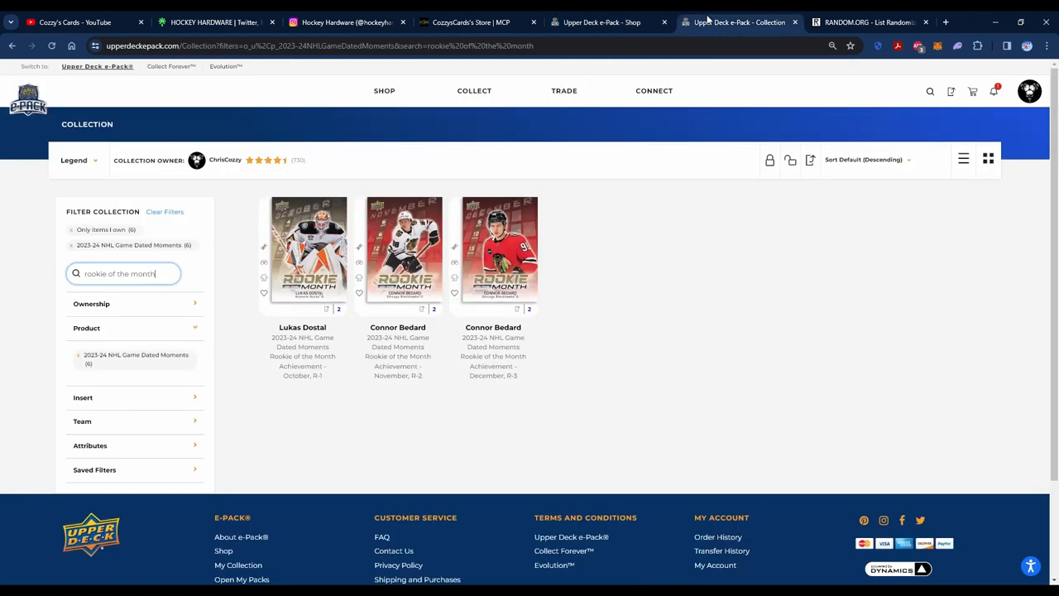
pyautogui.moveTo(738, 304)
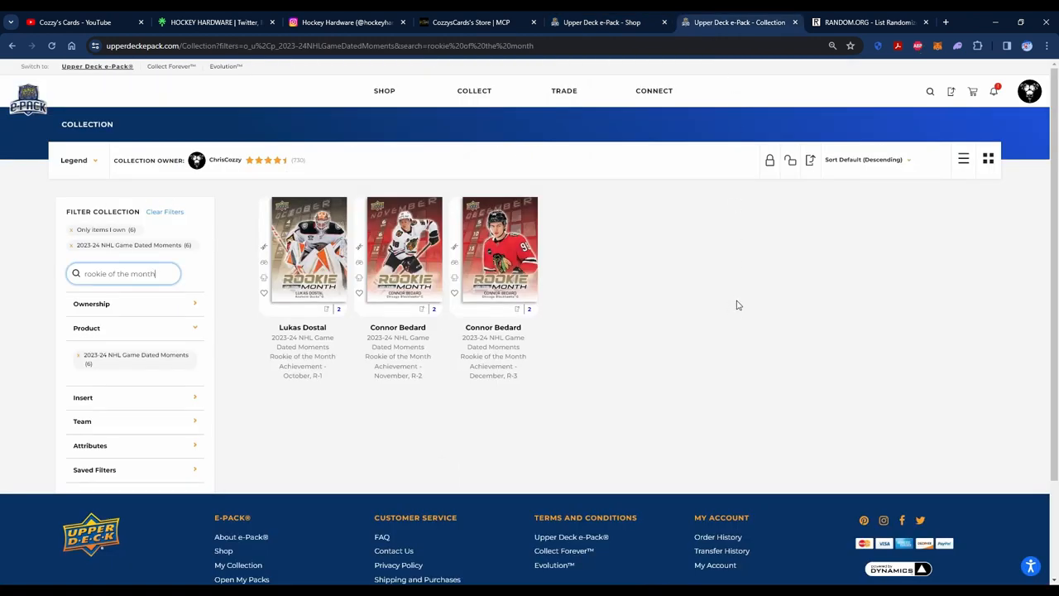
pyautogui.moveTo(414, 422)
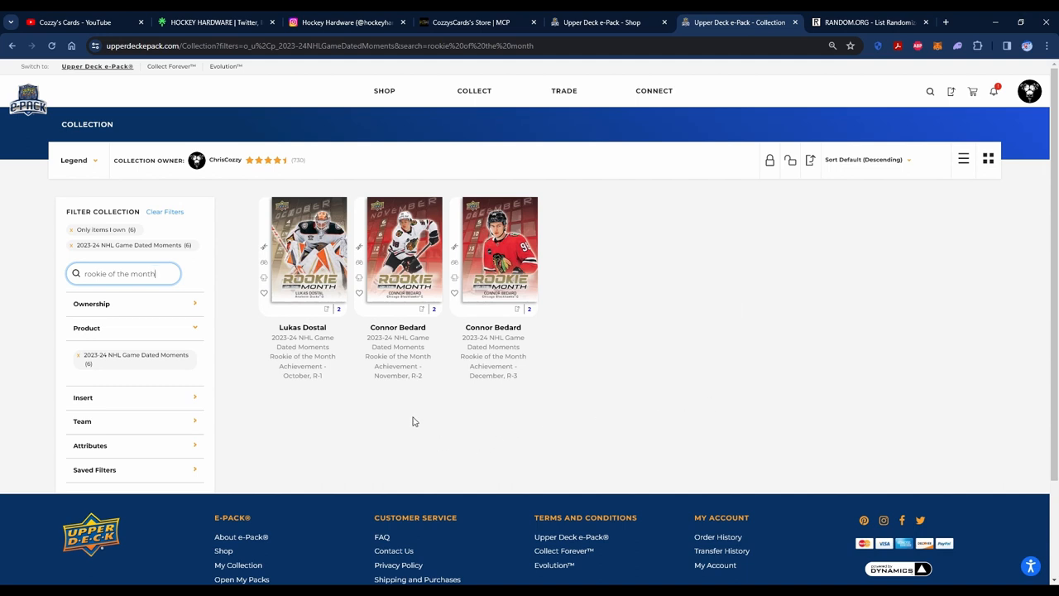
pyautogui.moveTo(616, 417)
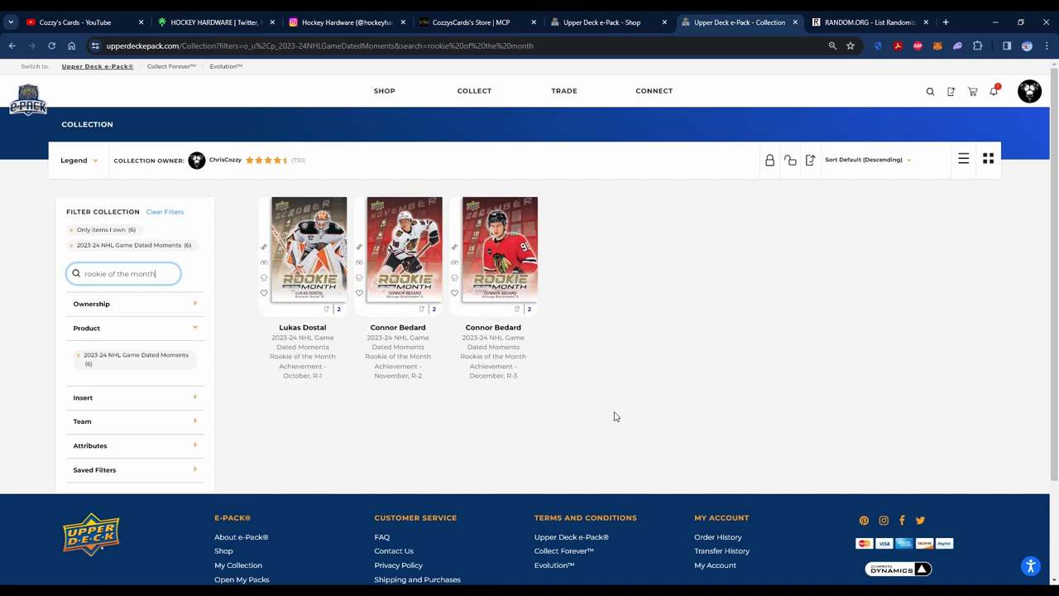
pyautogui.moveTo(533, 410)
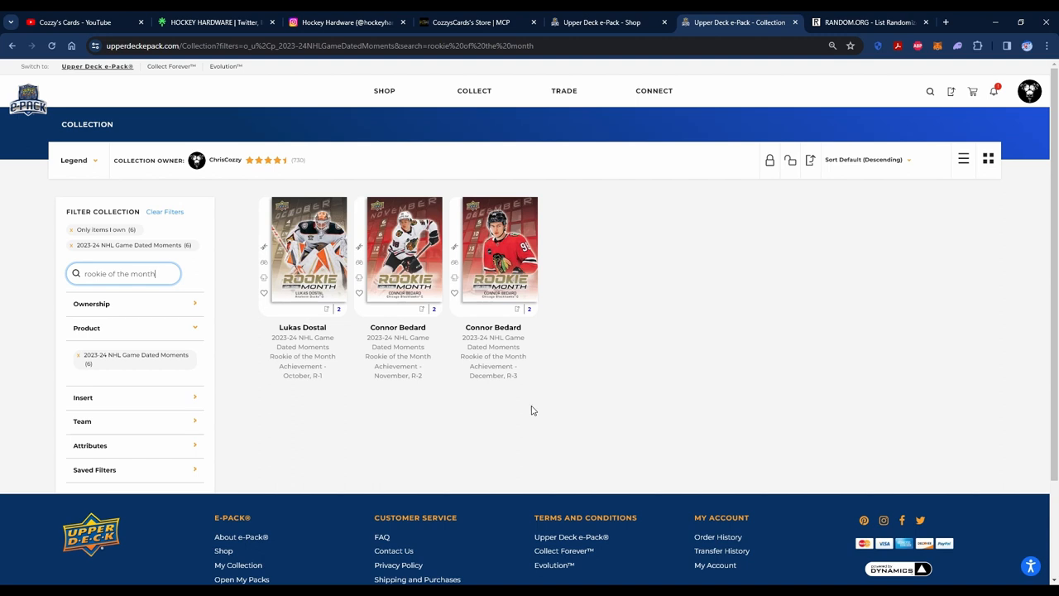
pyautogui.moveTo(446, 291)
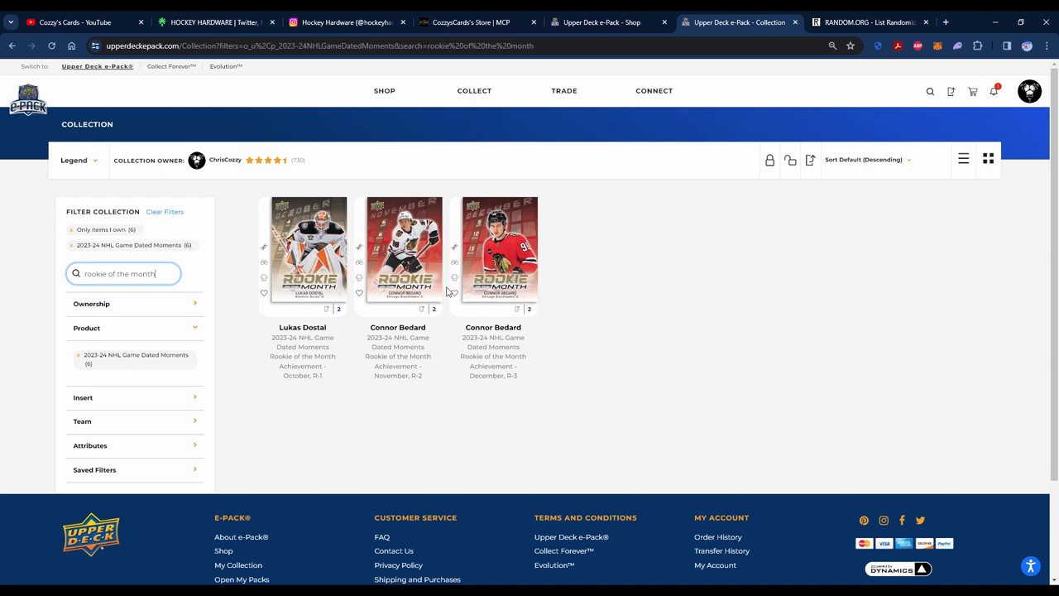
pyautogui.moveTo(377, 413)
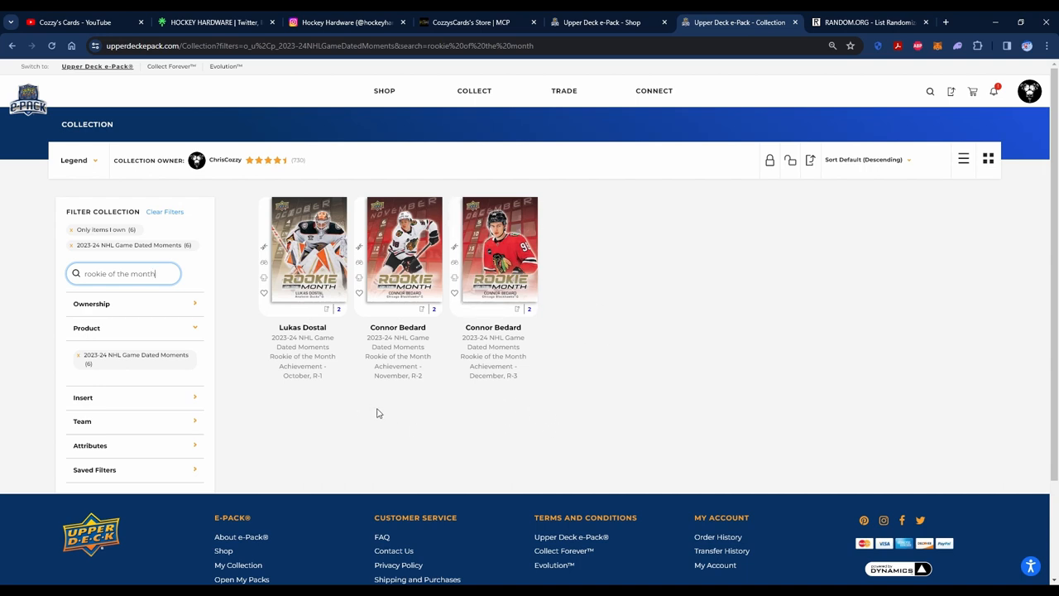
pyautogui.moveTo(569, 404)
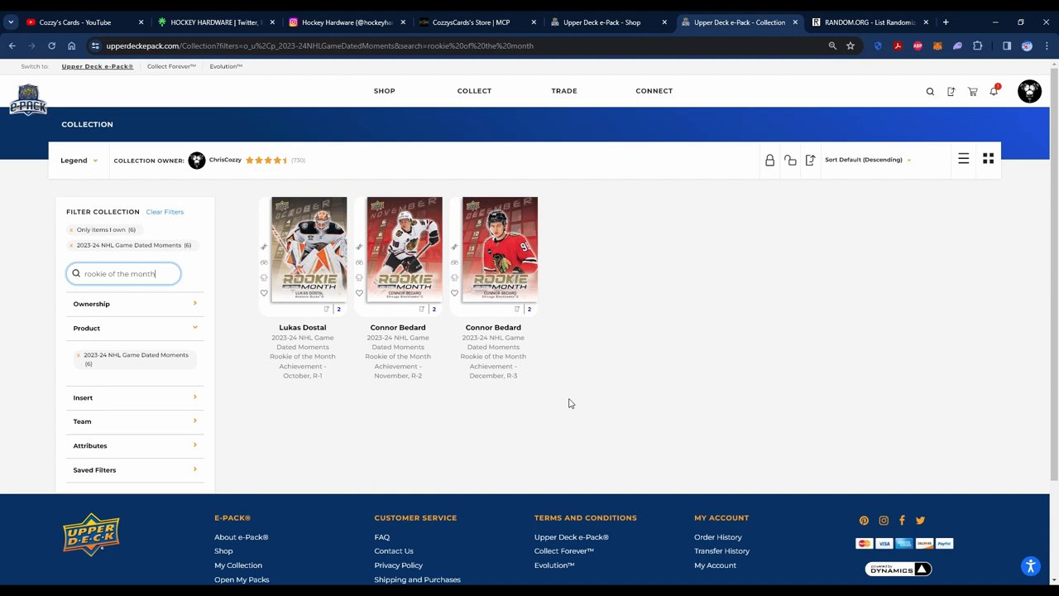
pyautogui.moveTo(675, 354)
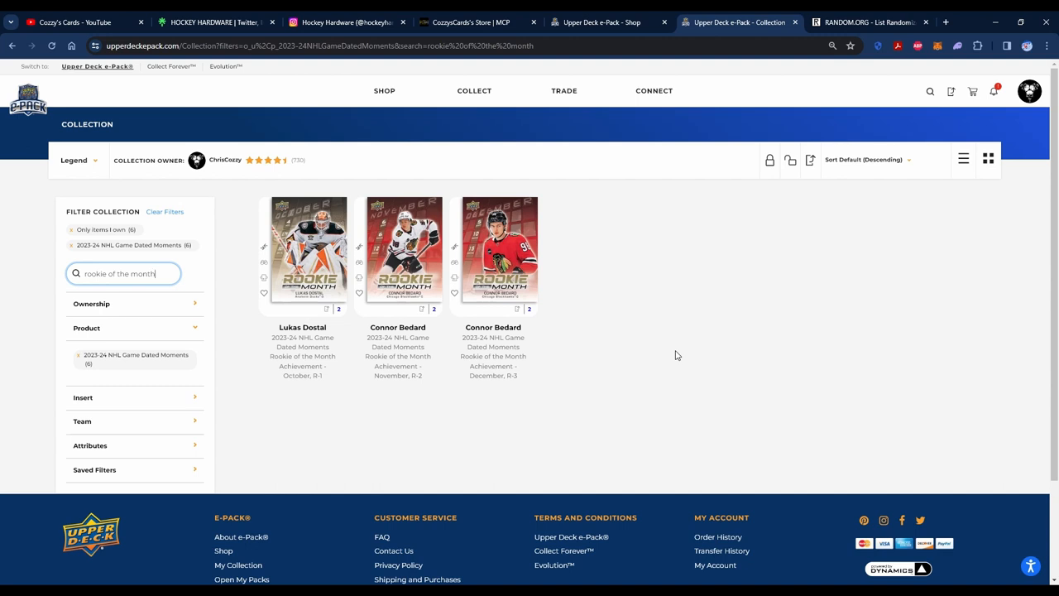
pyautogui.click(869, 23)
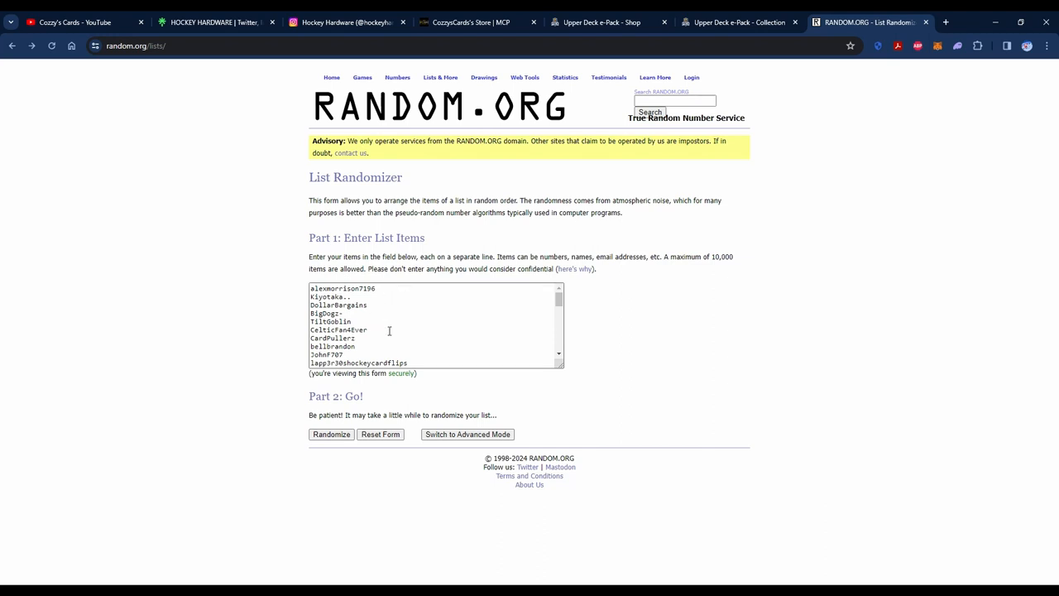
pyautogui.moveTo(437, 318)
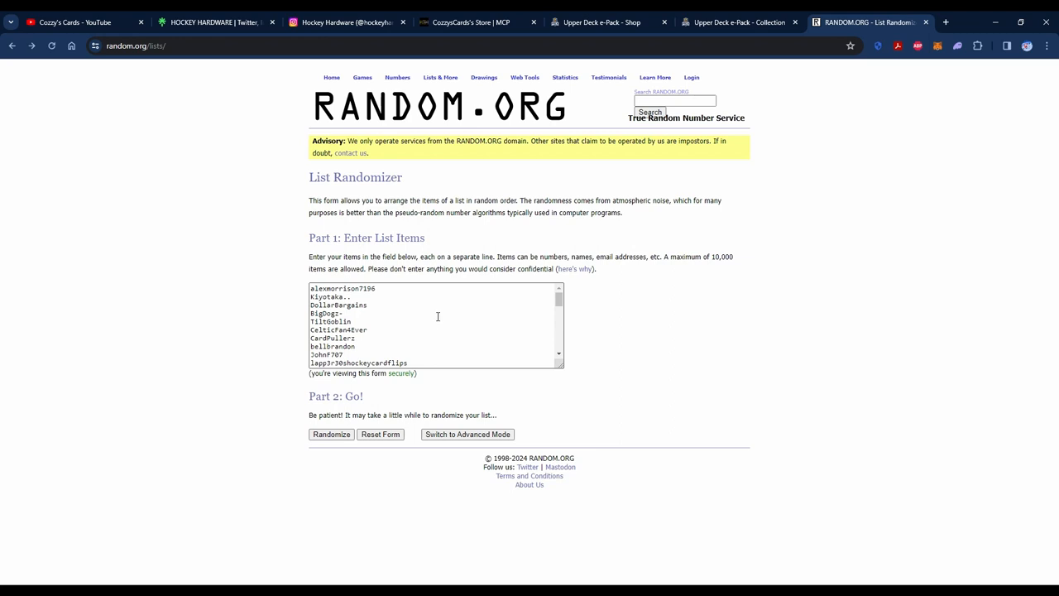
pyautogui.moveTo(192, 369)
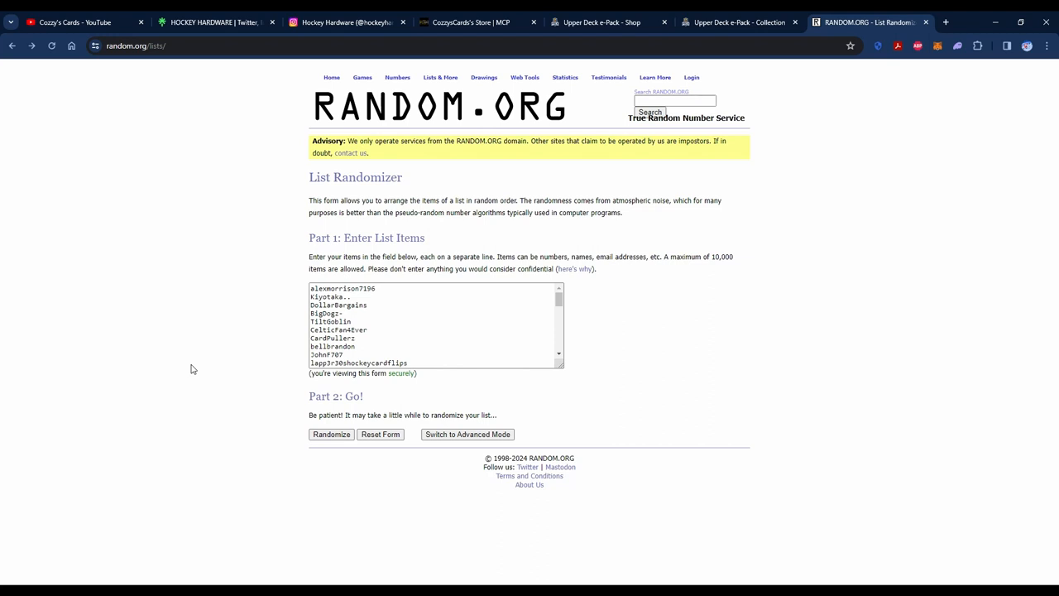
pyautogui.moveTo(212, 387)
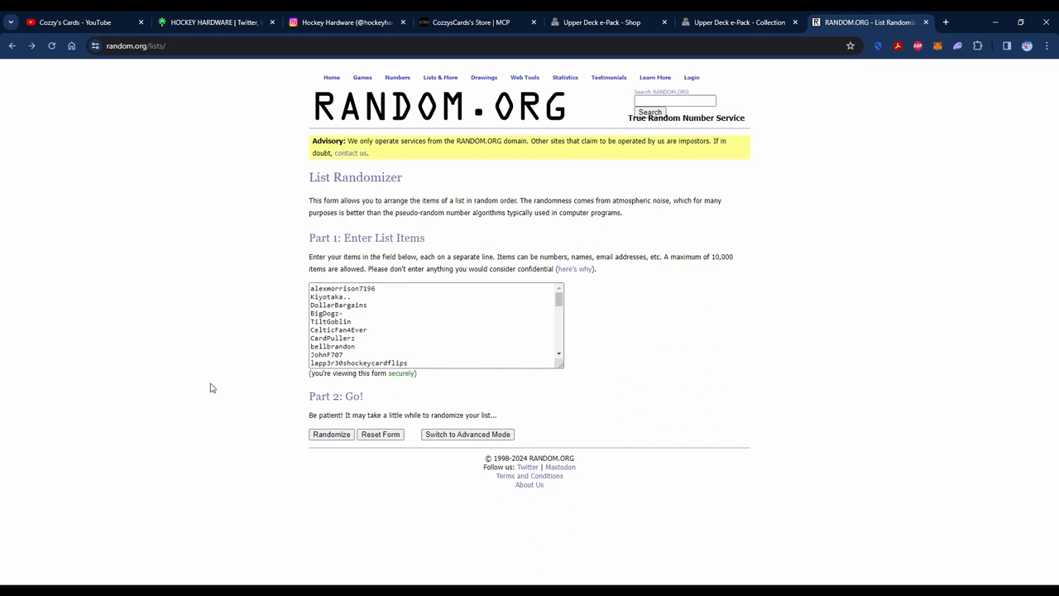
pyautogui.moveTo(284, 427)
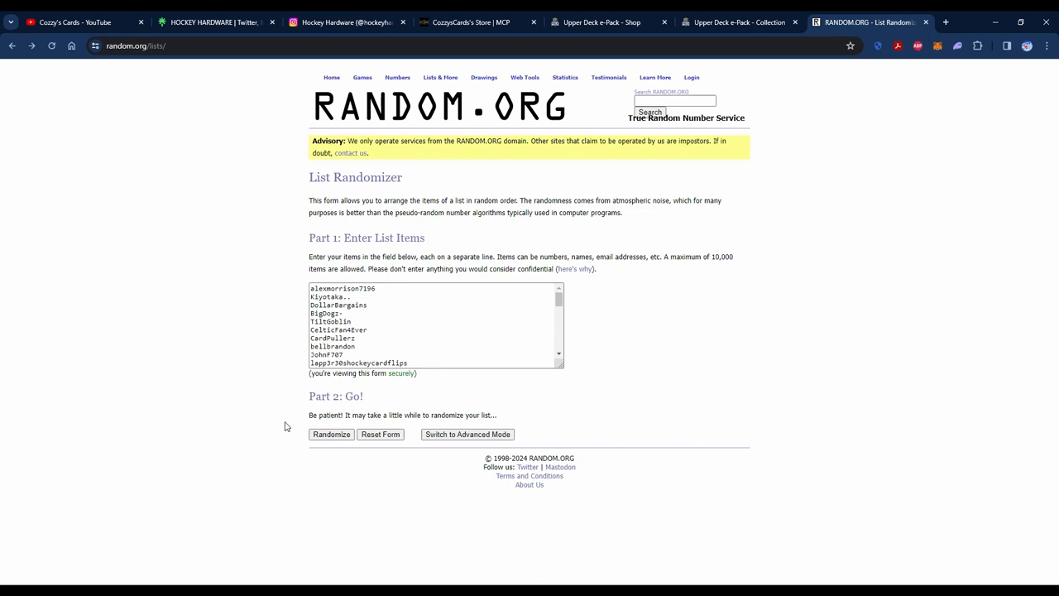
pyautogui.moveTo(604, 488)
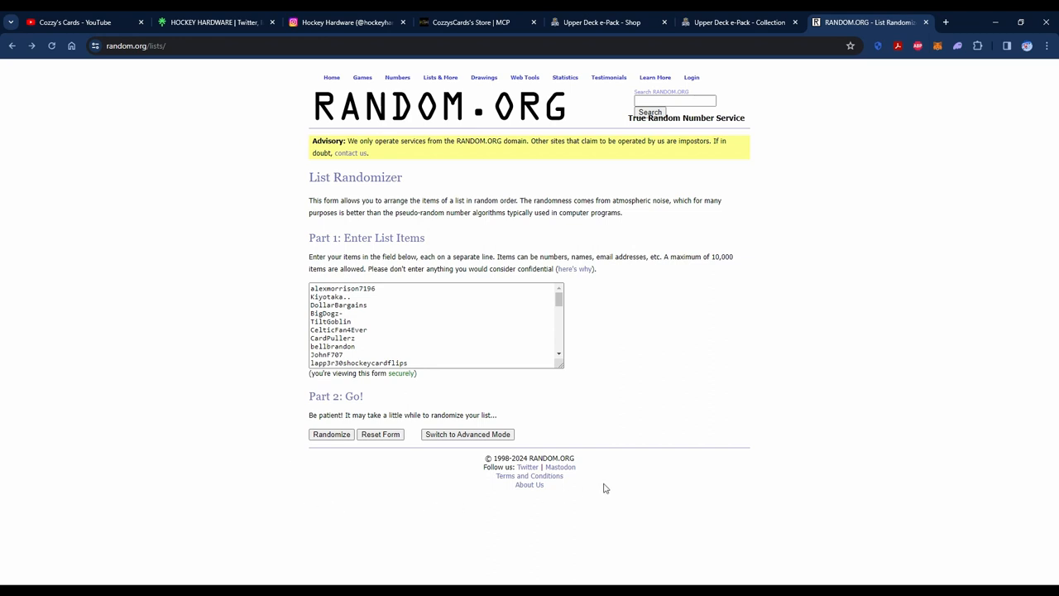
pyautogui.moveTo(715, 425)
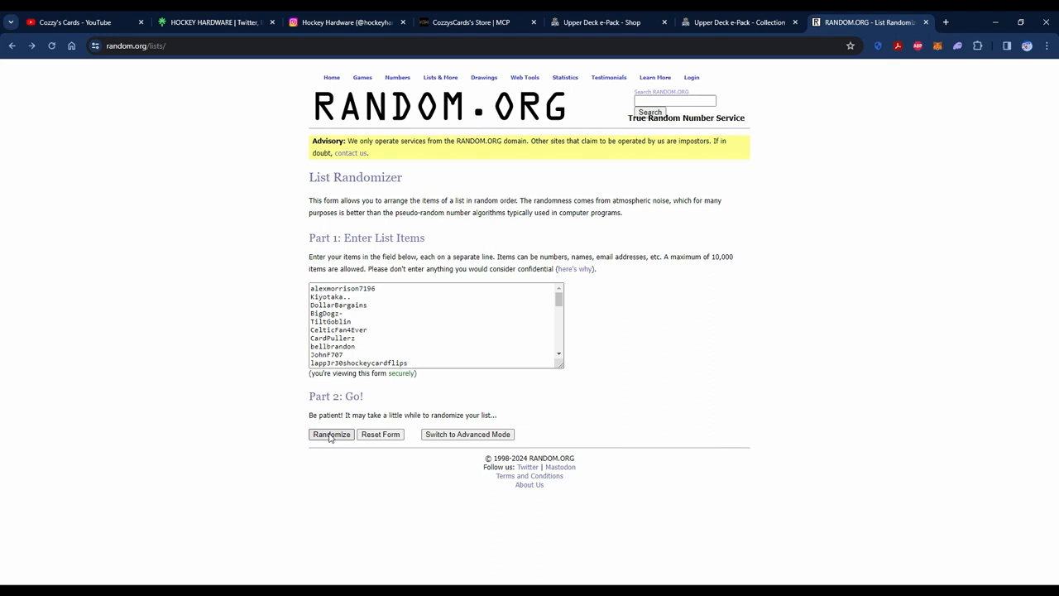
# Randomize the 41 commenter names in the List Randomizer to pick a winner.
pyautogui.click(331, 434)
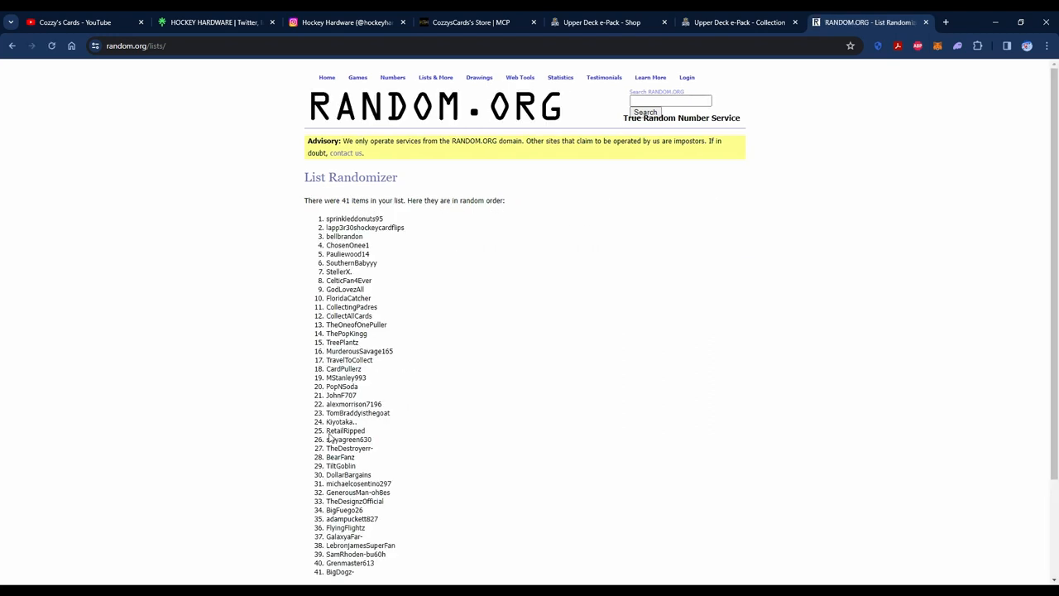